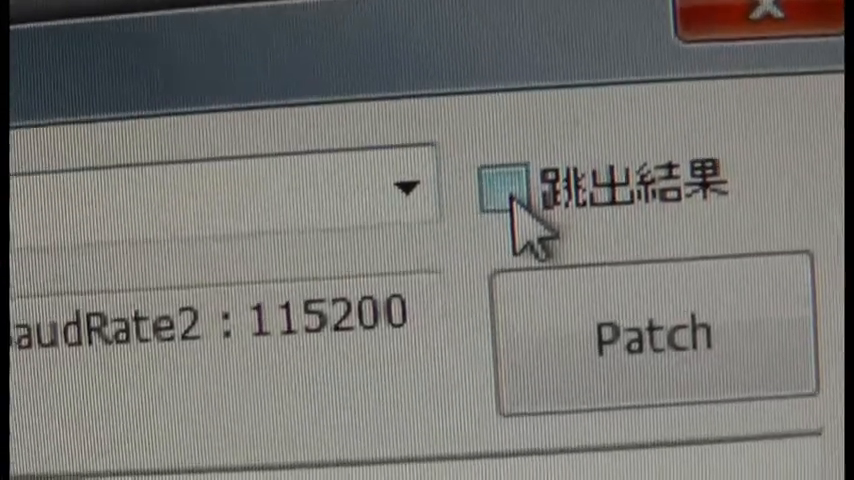
# Run the firmware patch on the GPS receiver and let it finish with a Success message
pyautogui.click(502, 188)
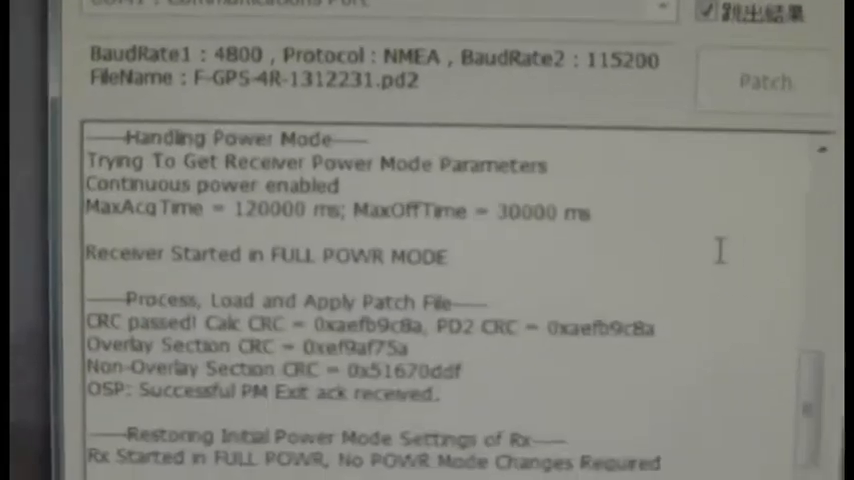
pyautogui.scroll(-3)
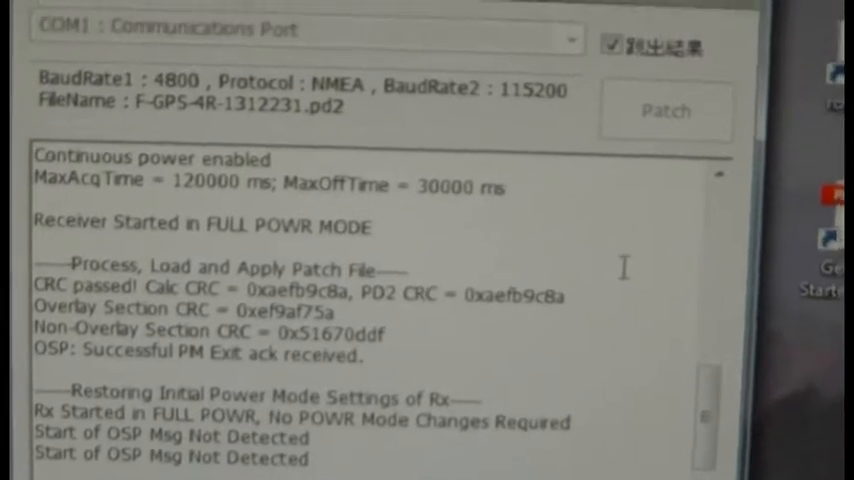
pyautogui.click(666, 112)
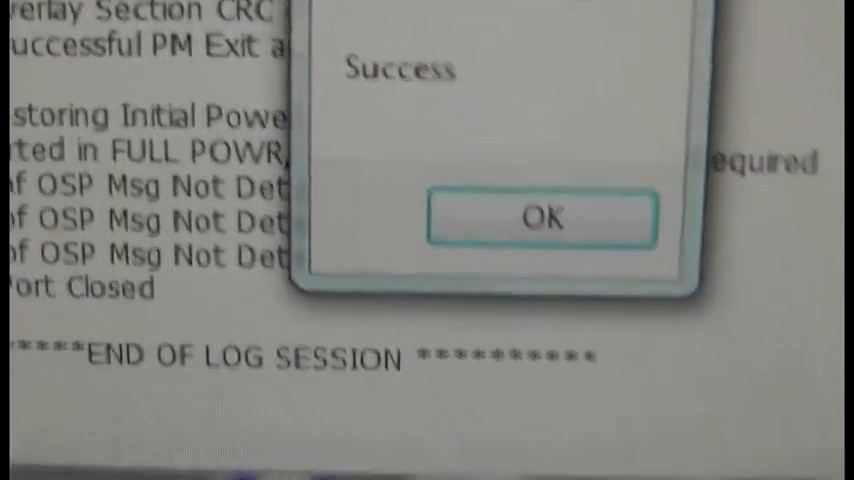
# Dismiss the success box, launch SiRFDemo and connect to the receiver's data source
pyautogui.click(540, 220)
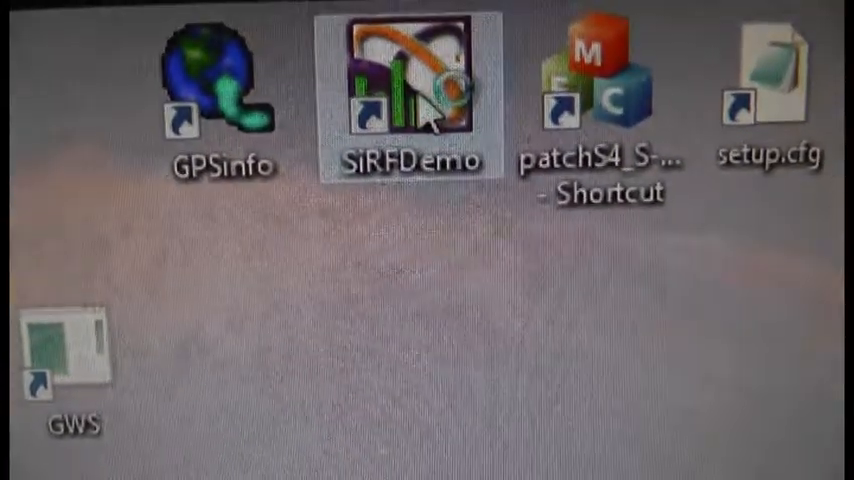
pyautogui.doubleClick(408, 80)
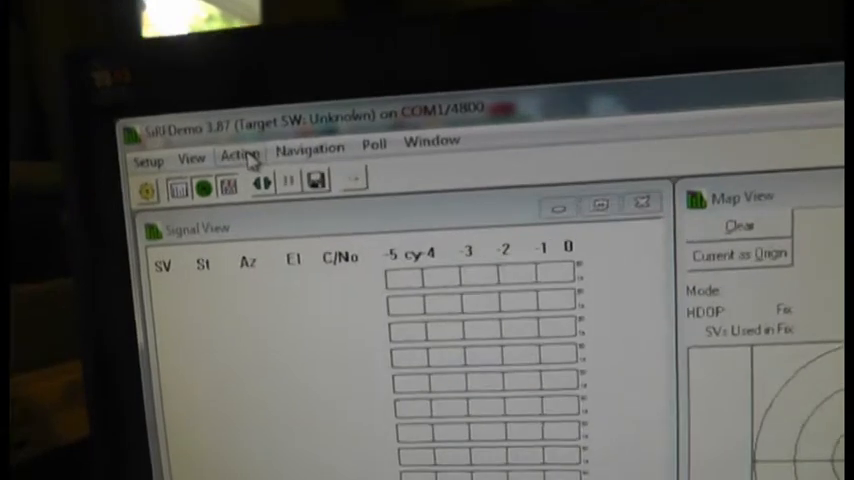
pyautogui.click(238, 156)
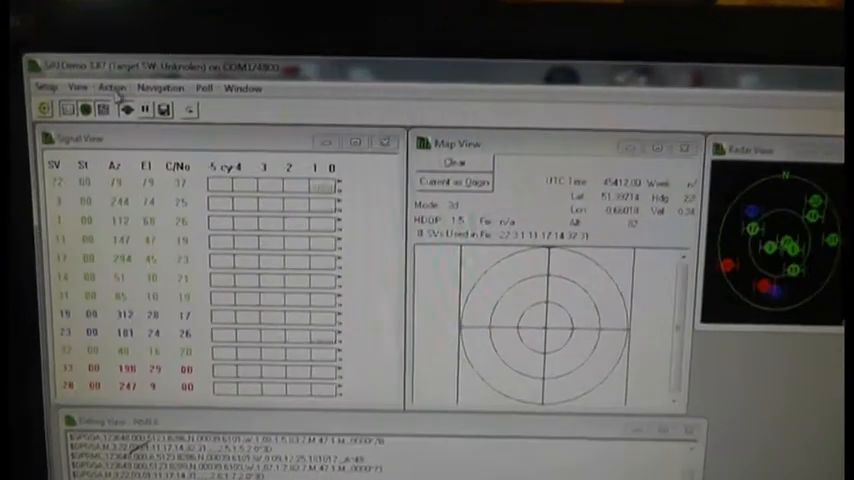
# Switch the receiver to SiRF binary protocol and bring up the Static Navigation setting
pyautogui.click(110, 88)
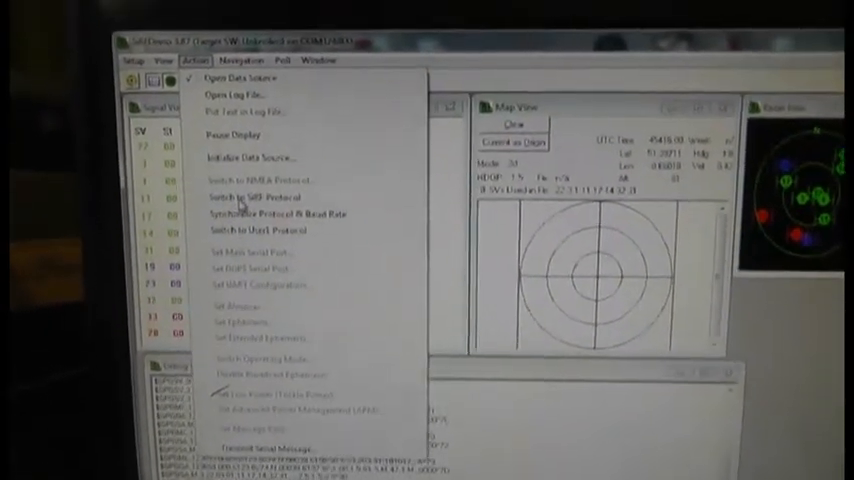
pyautogui.click(252, 196)
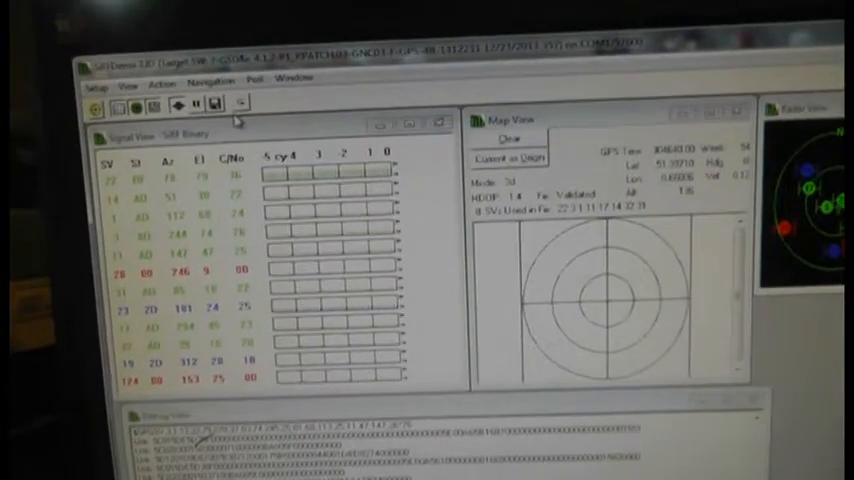
pyautogui.click(208, 80)
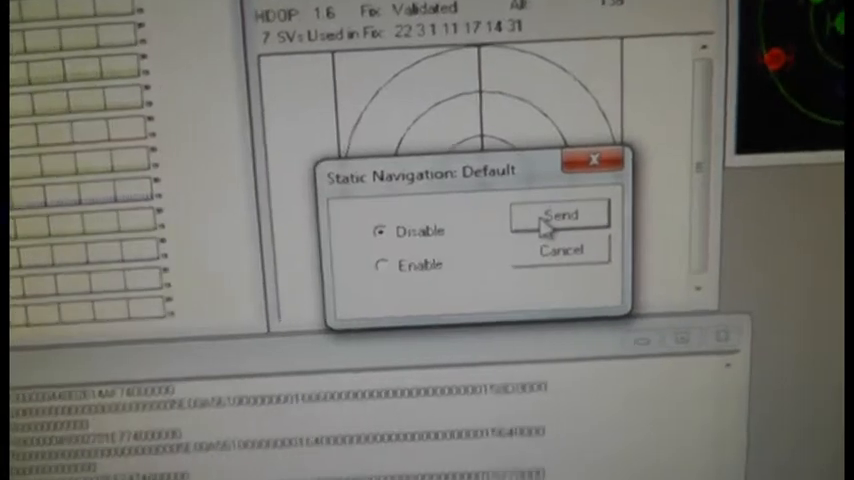
# Send the static navigation Disable setting to the receiver
pyautogui.click(560, 216)
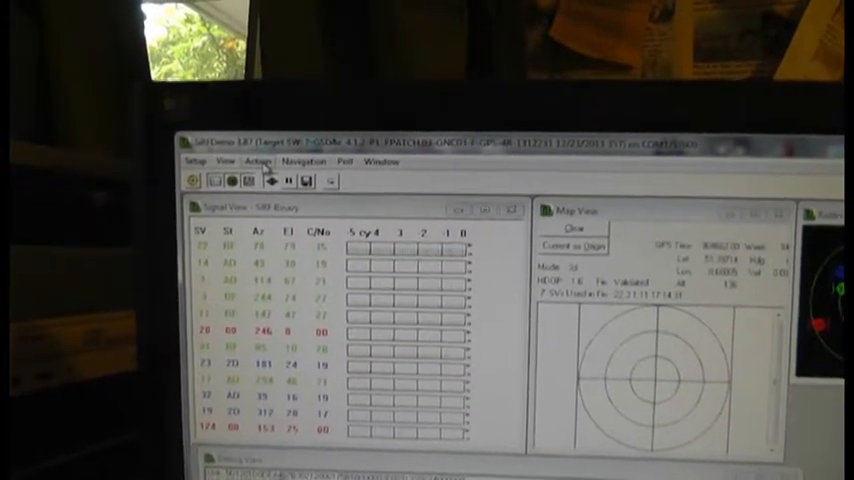
# Choose Switch to NMEA Protocol from the Action menu to reach the NMEA Setup dialog
pyautogui.click(256, 160)
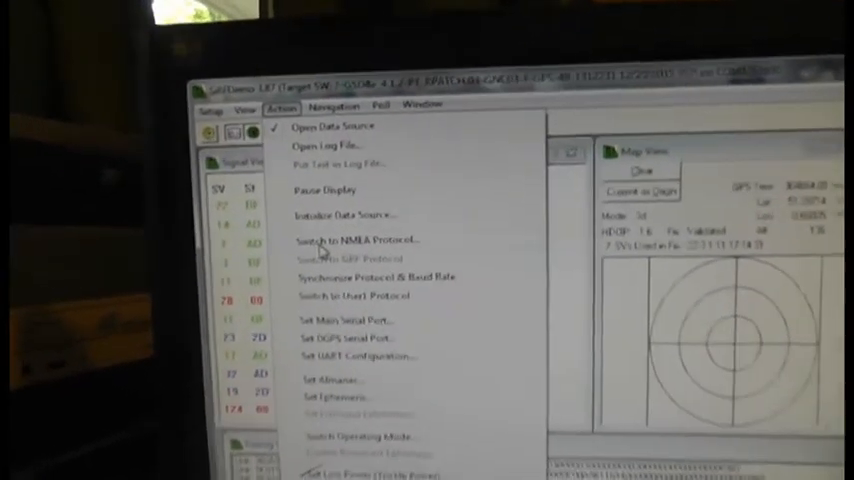
pyautogui.click(348, 240)
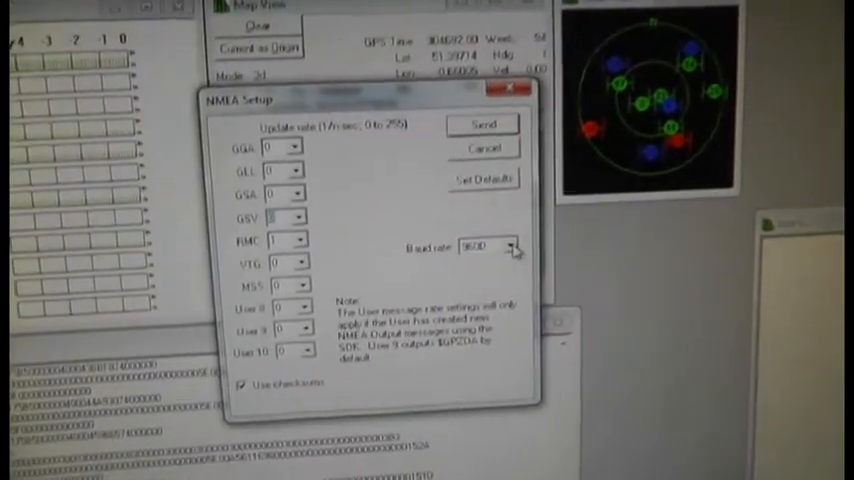
pyautogui.click(512, 240)
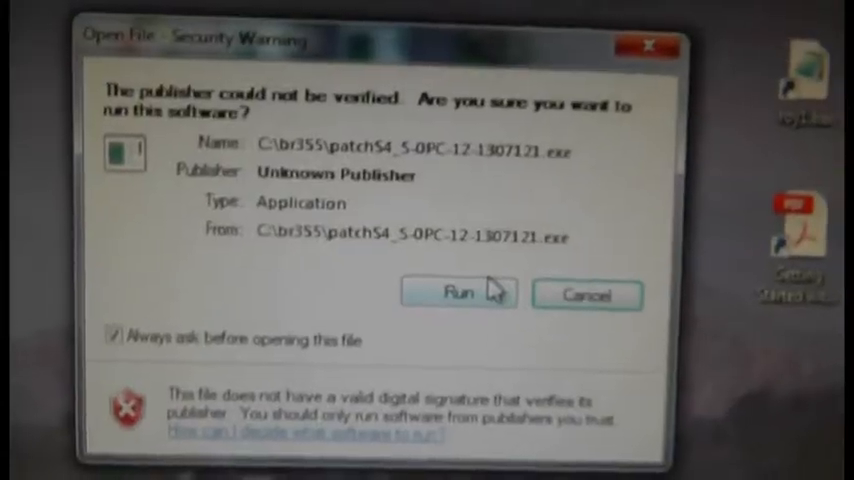
# Allow patchS4 to run, patch the receiver over COM1 with results shown, and confirm the Success notice
pyautogui.click(458, 294)
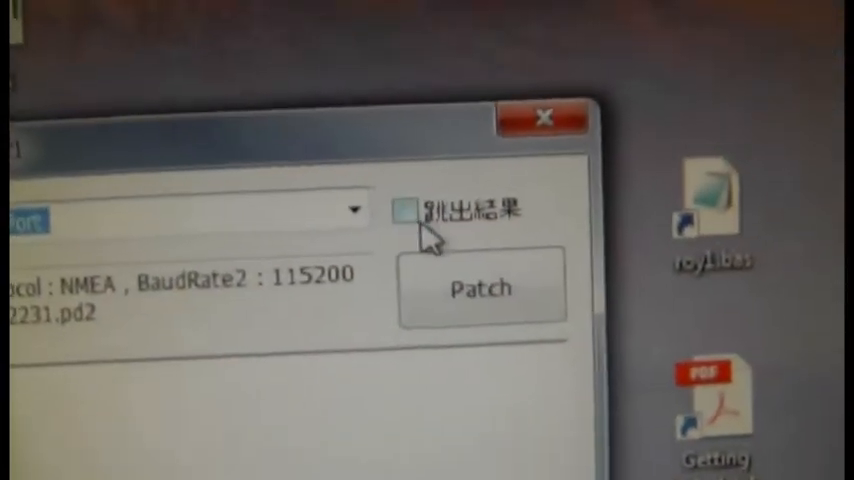
pyautogui.click(408, 208)
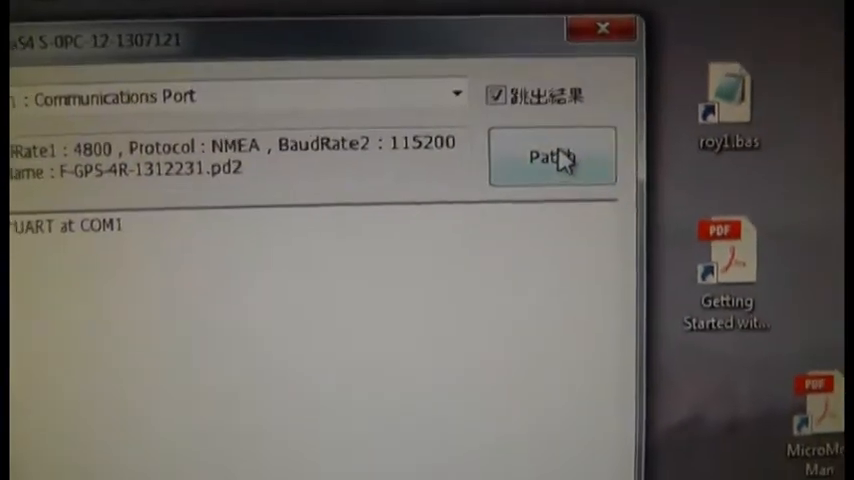
pyautogui.click(552, 156)
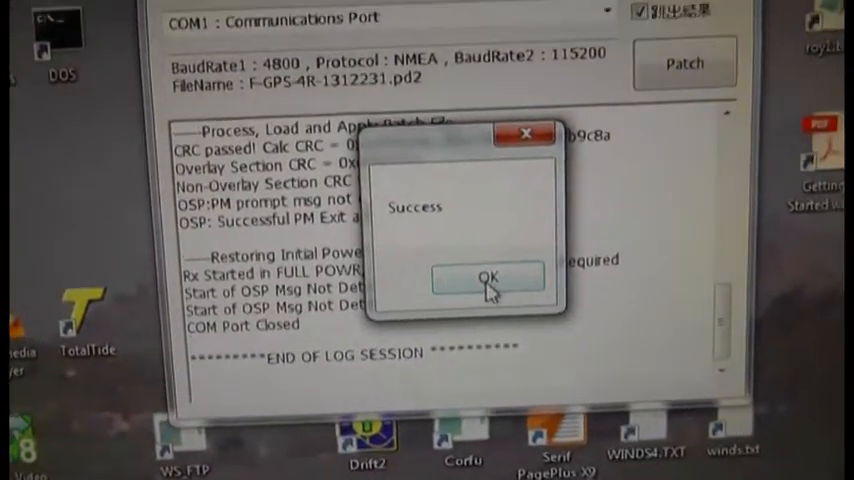
pyautogui.click(488, 278)
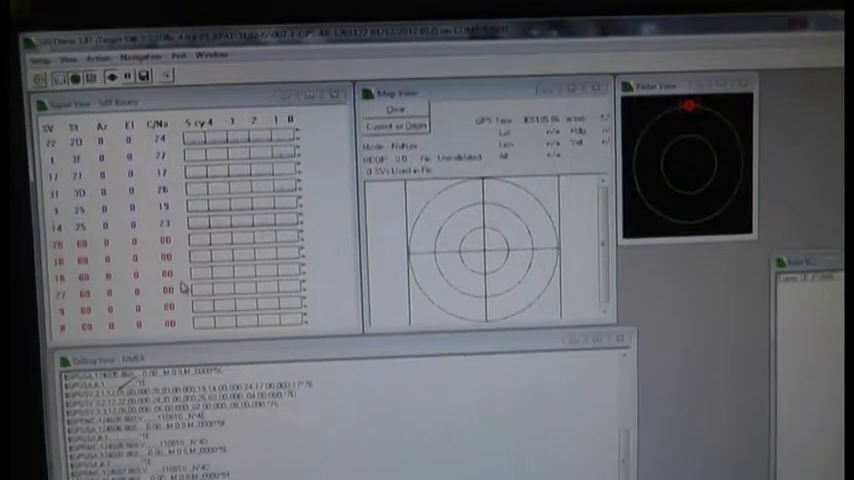
# Send static navigation Disable again, then choose Switch to NMEA Protocol to reach NMEA Setup
pyautogui.click(156, 138)
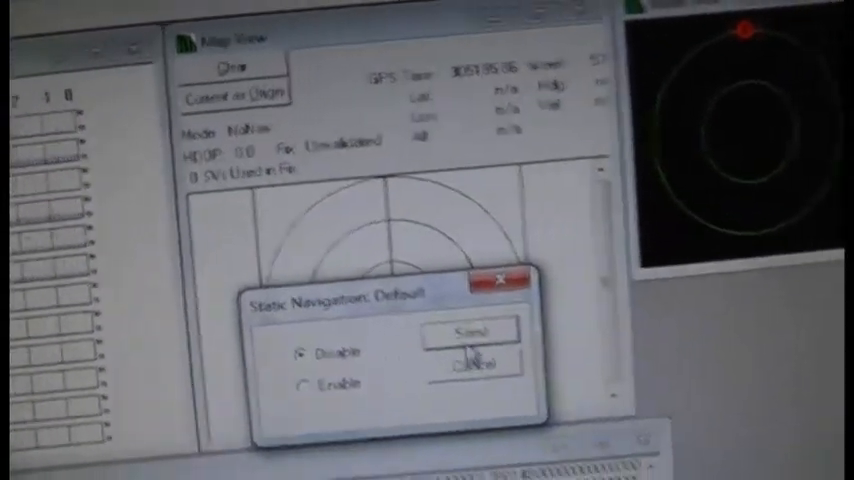
pyautogui.click(470, 332)
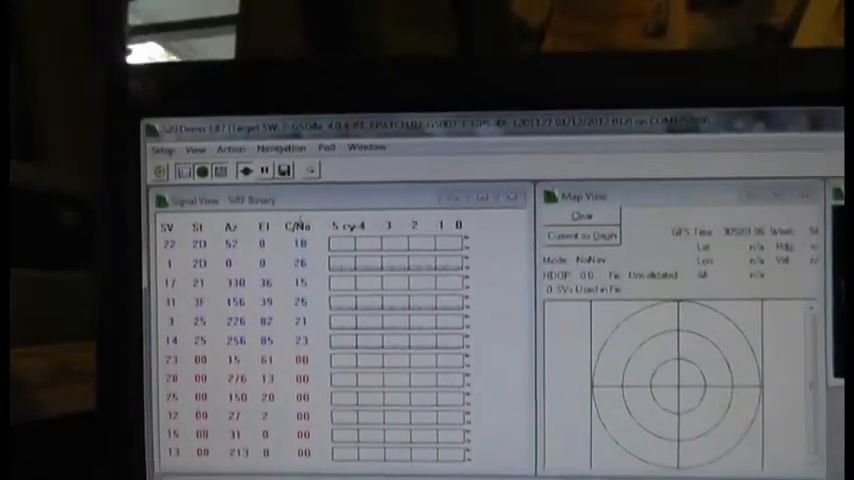
pyautogui.click(322, 268)
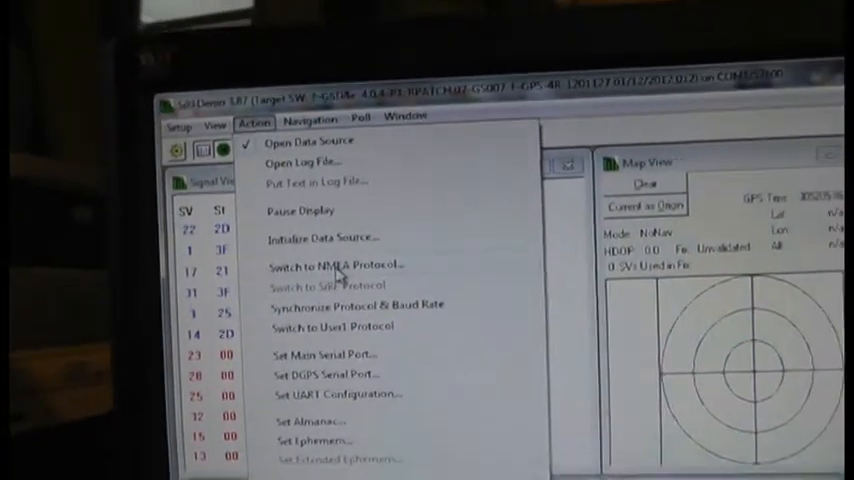
pyautogui.click(336, 266)
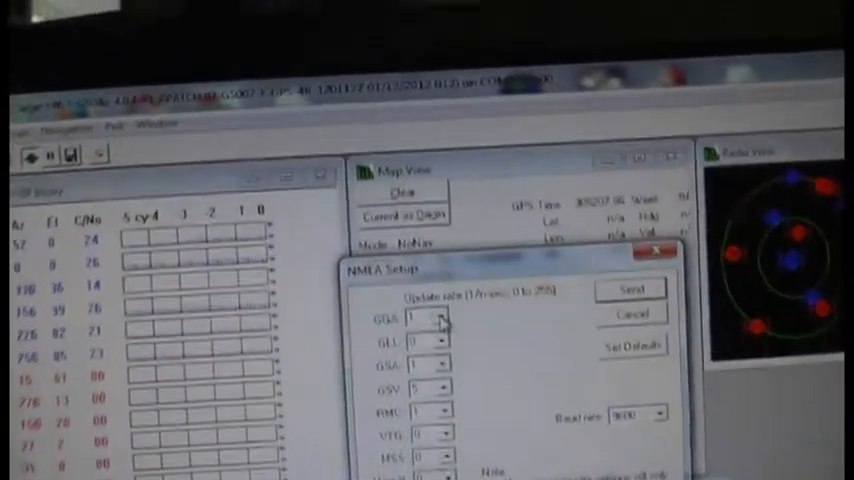